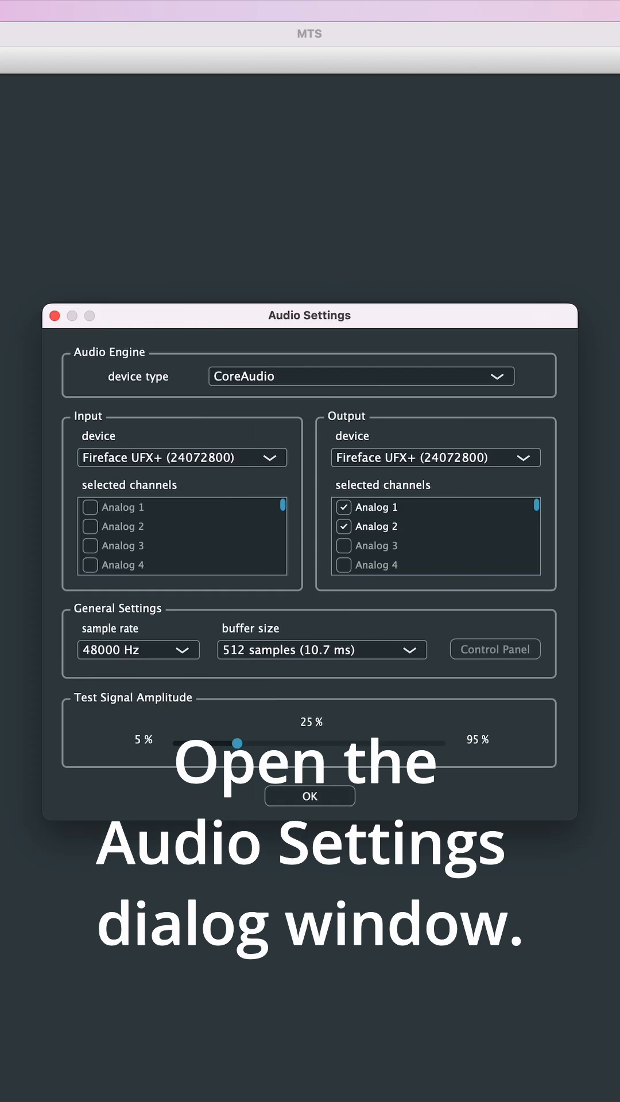
Step: Verify Mic 9, Mic 10 and Mic 11 are checked in the input channel list and confirm
scroll(down, 3)
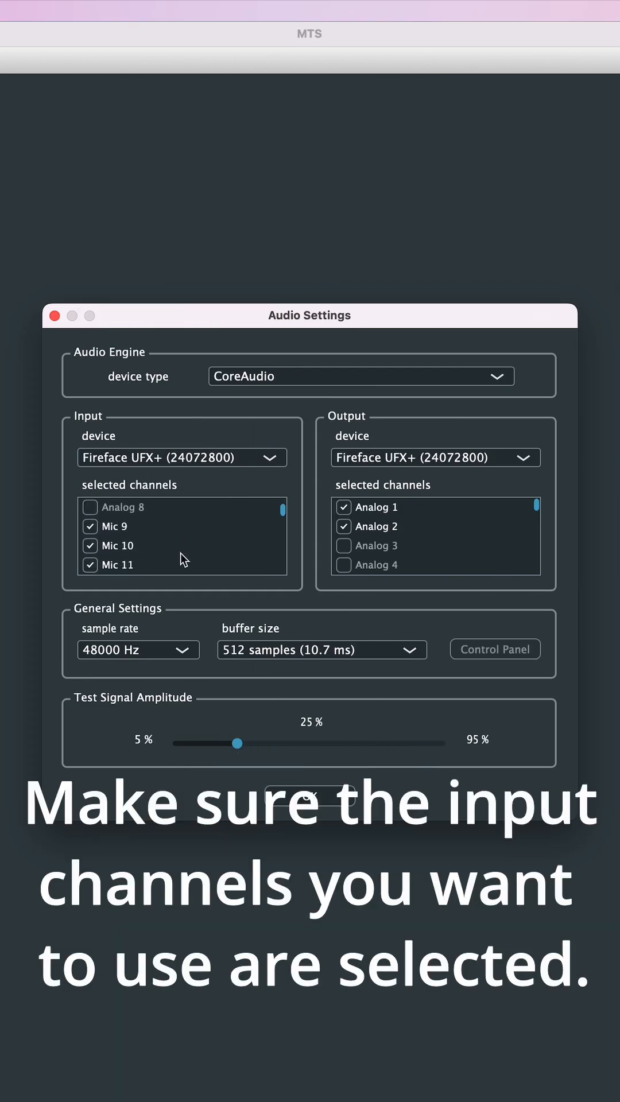
scroll(down, 3)
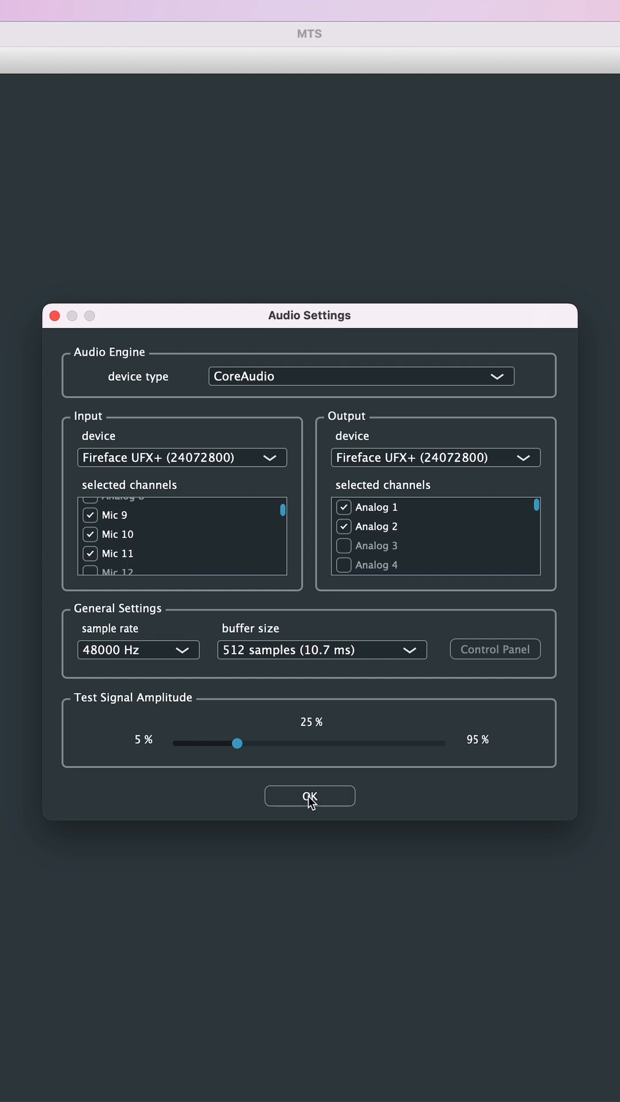
click(309, 795)
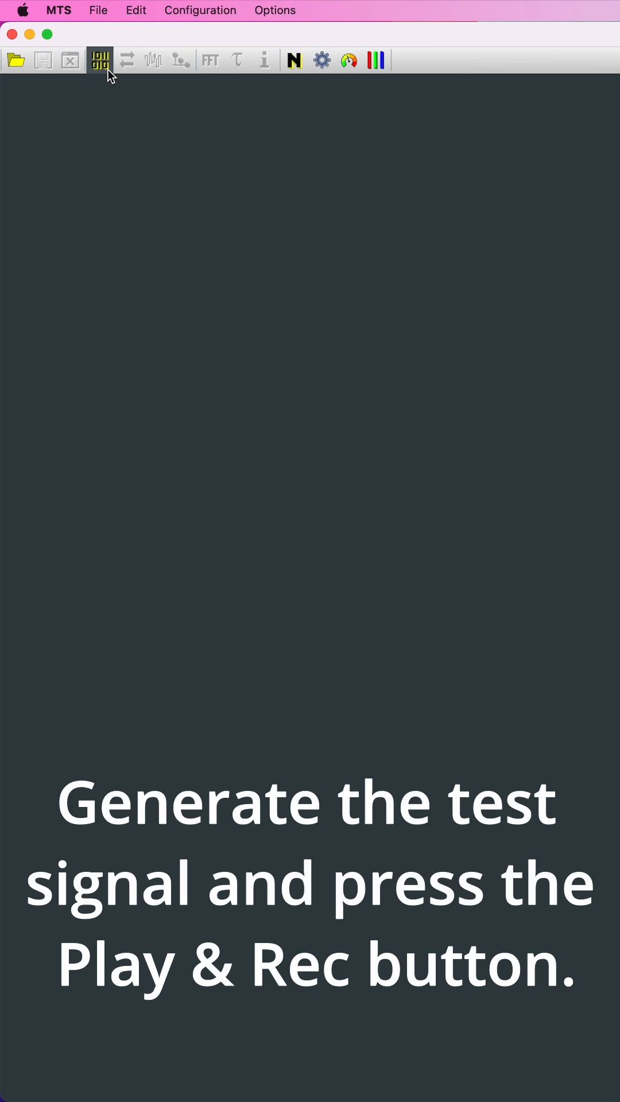
mouse_move(127, 60)
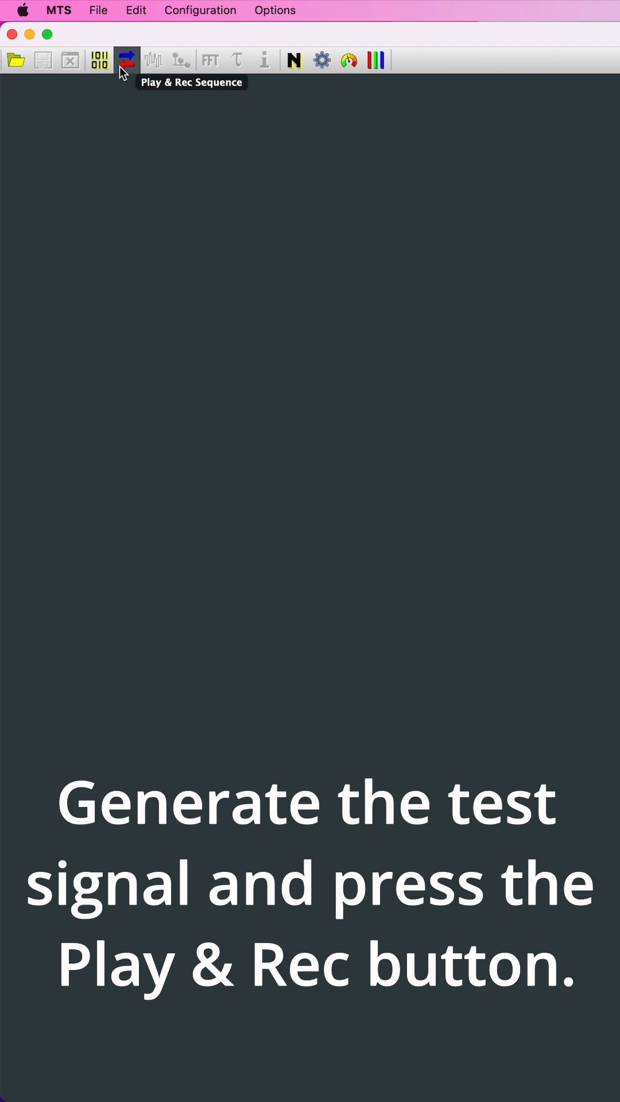
Step: Run Play & Rec Sequence to capture Take 1 on Mic 9, Mic 10 and Mic 11
click(126, 59)
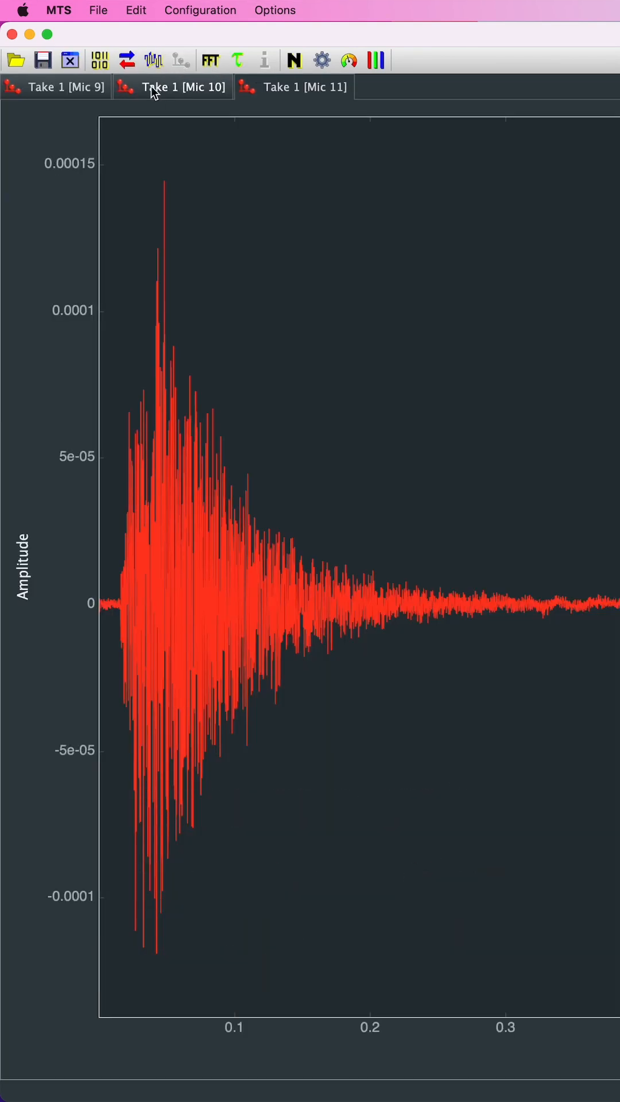
Step: Review the Mic 10 and Mic 11 impulse responses, then export the takes via File > Export > Matlab
click(56, 86)
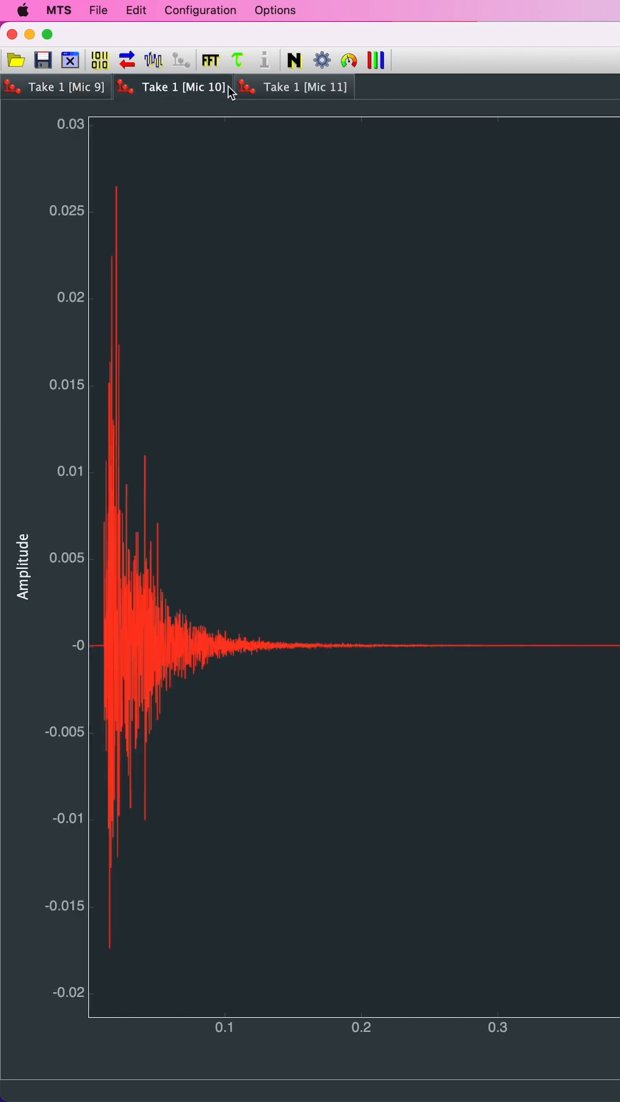
click(303, 86)
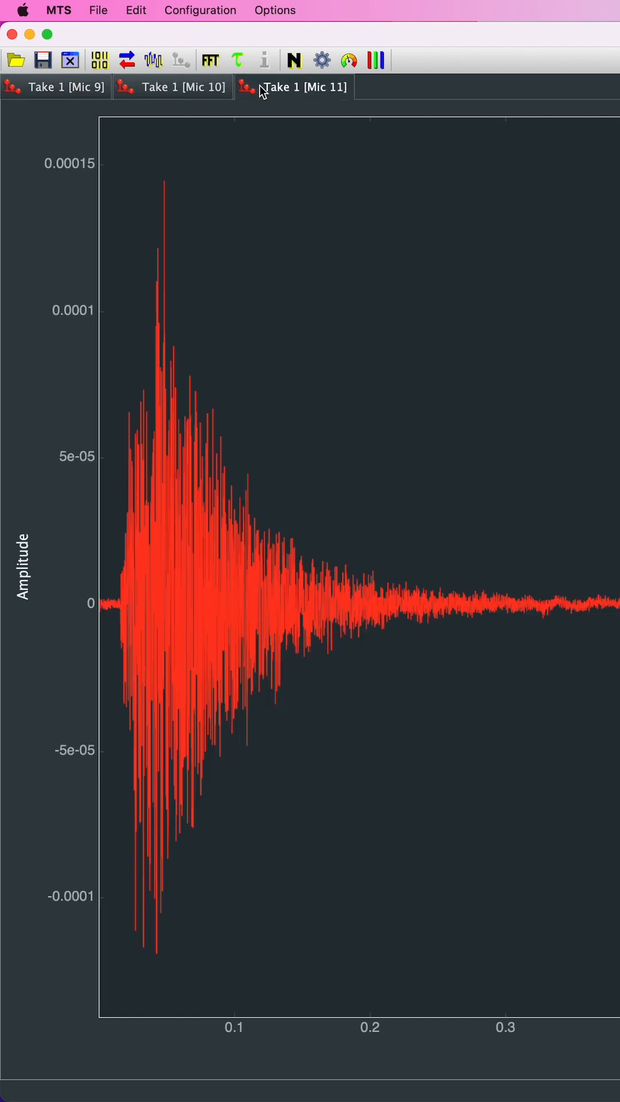
click(98, 11)
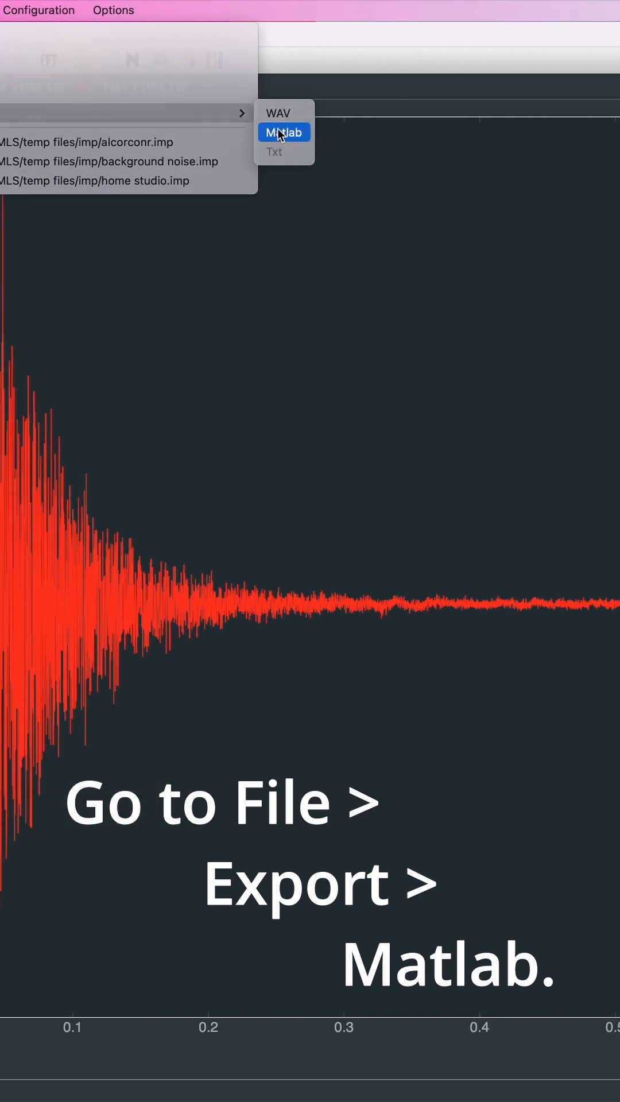
click(283, 132)
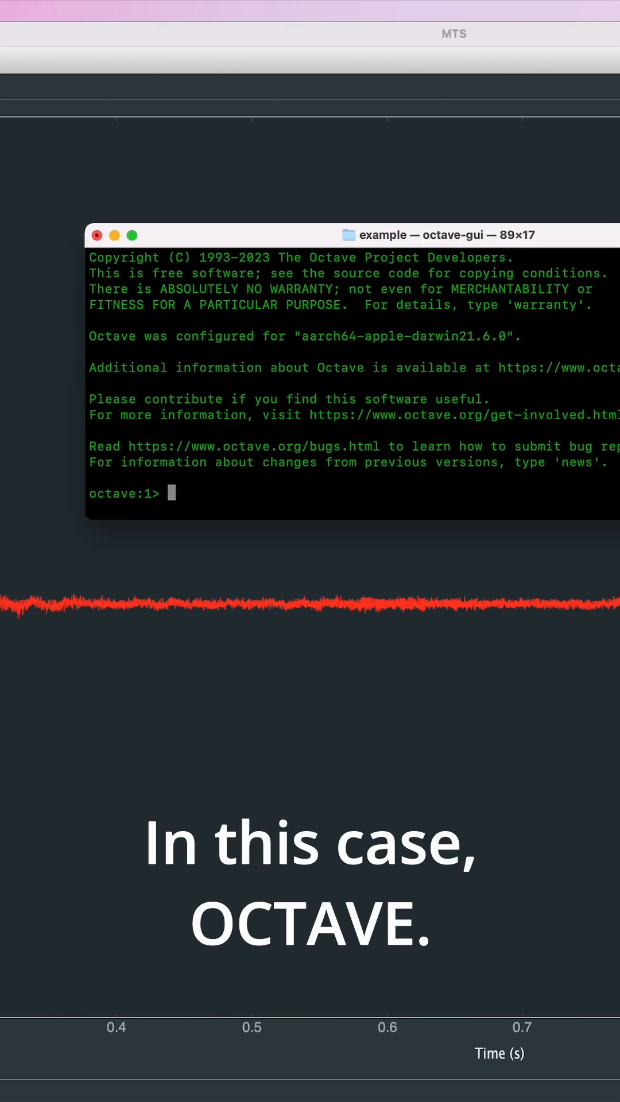
Step: Load room_IR_3mic.mat, list its variables with whos, and run plot_IR_matrix(data, freq)
text(l)
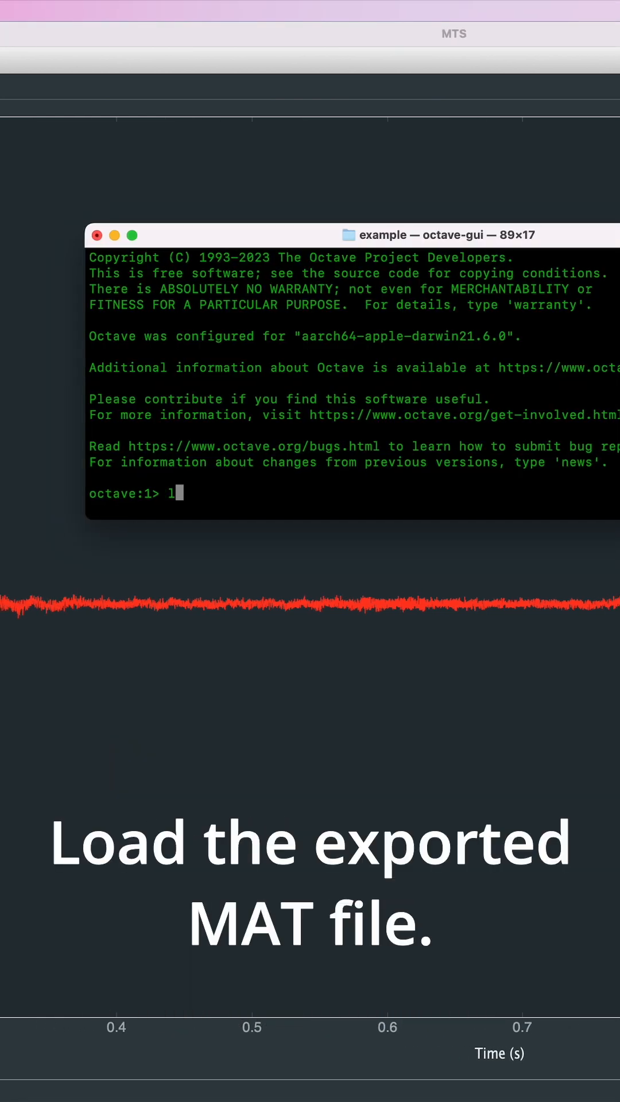
text(oad room_IR_3mic.mat)
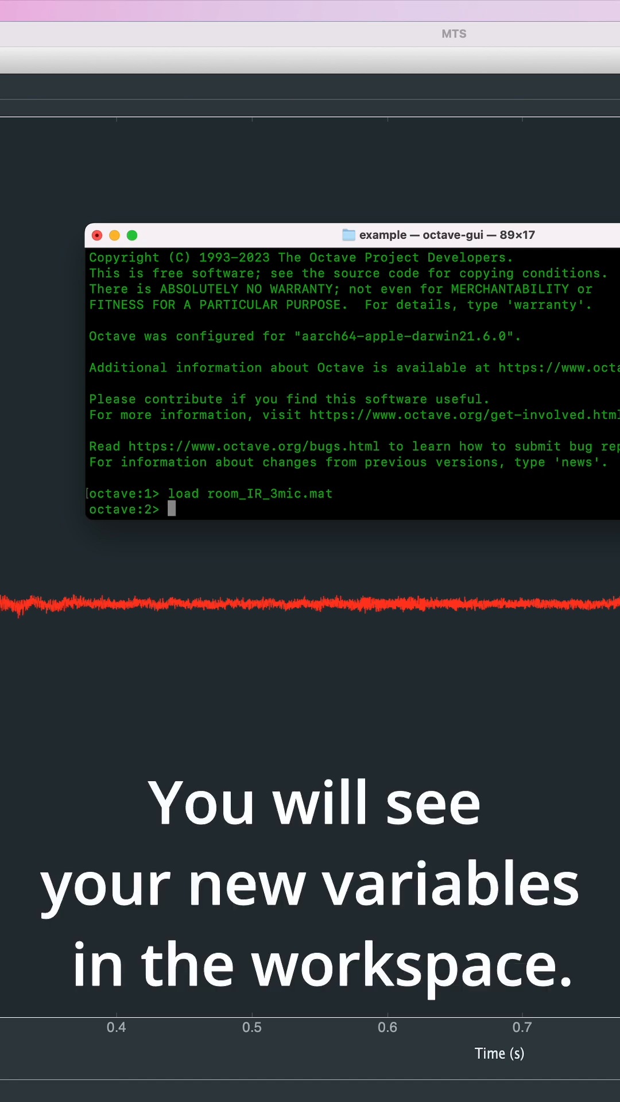
text(whos)
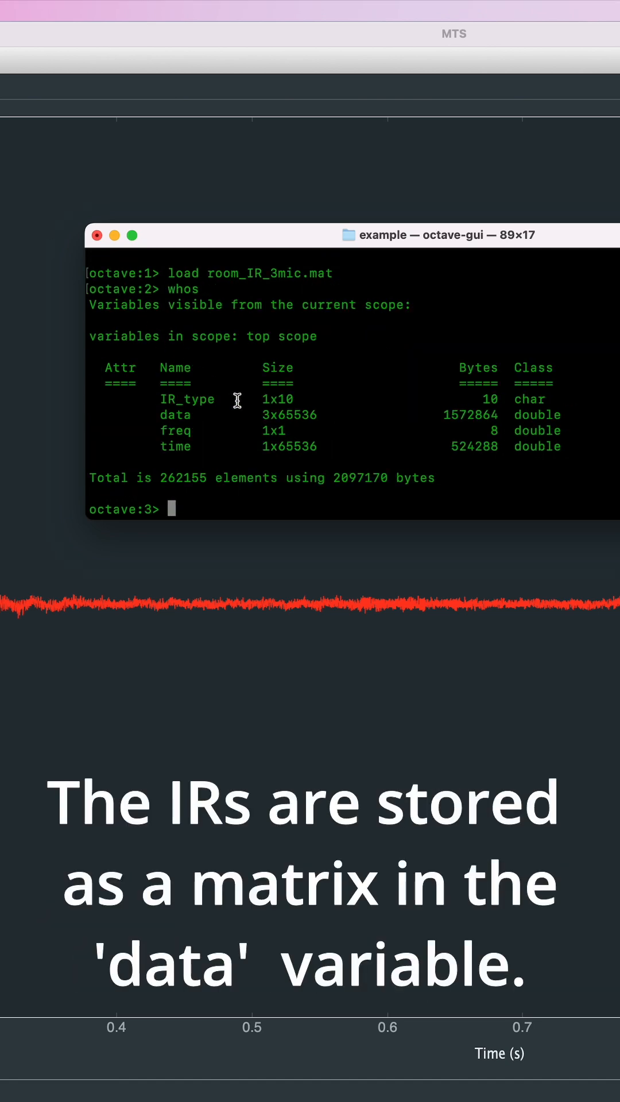
double_click(288, 414)
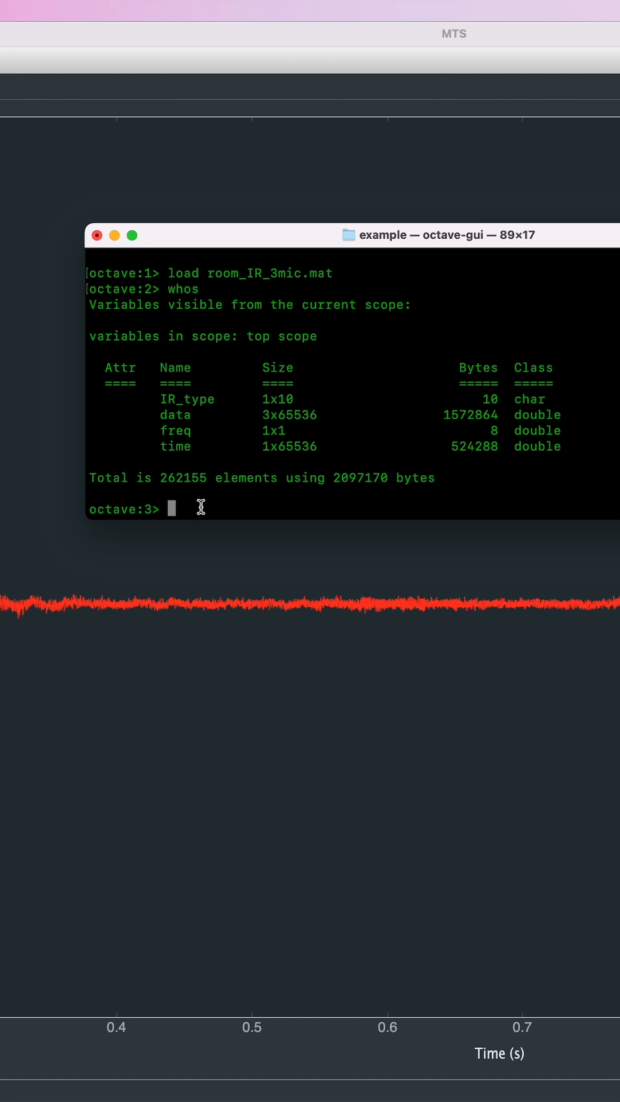
text(plot_IR_matrix(data, freq))
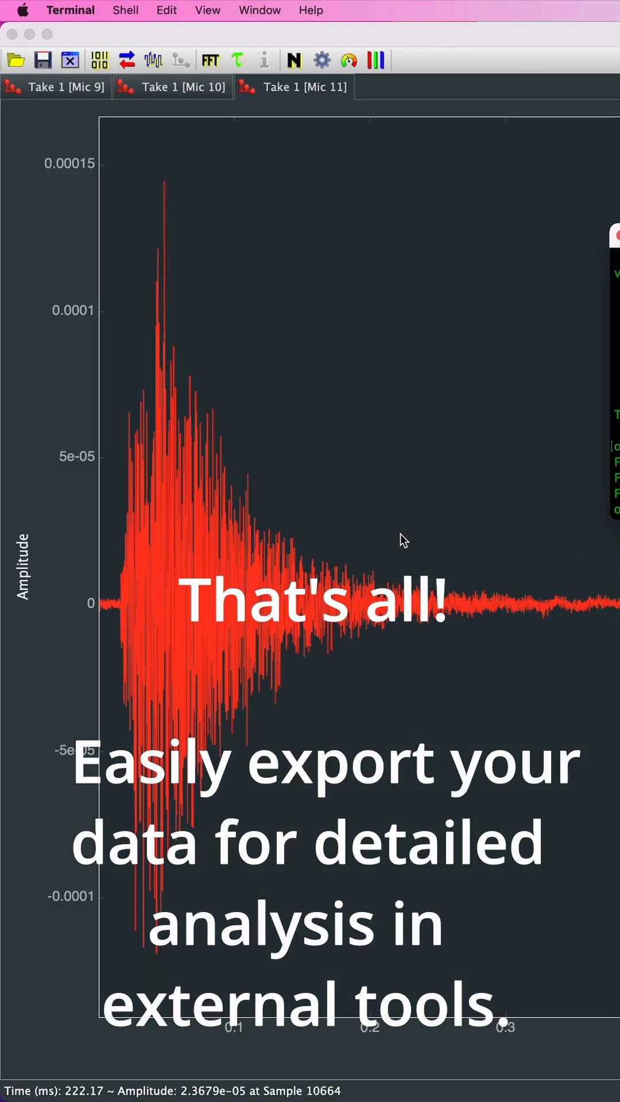
Step: Show the Take 1 [Mic 10] impulse response again in MTS
click(173, 86)
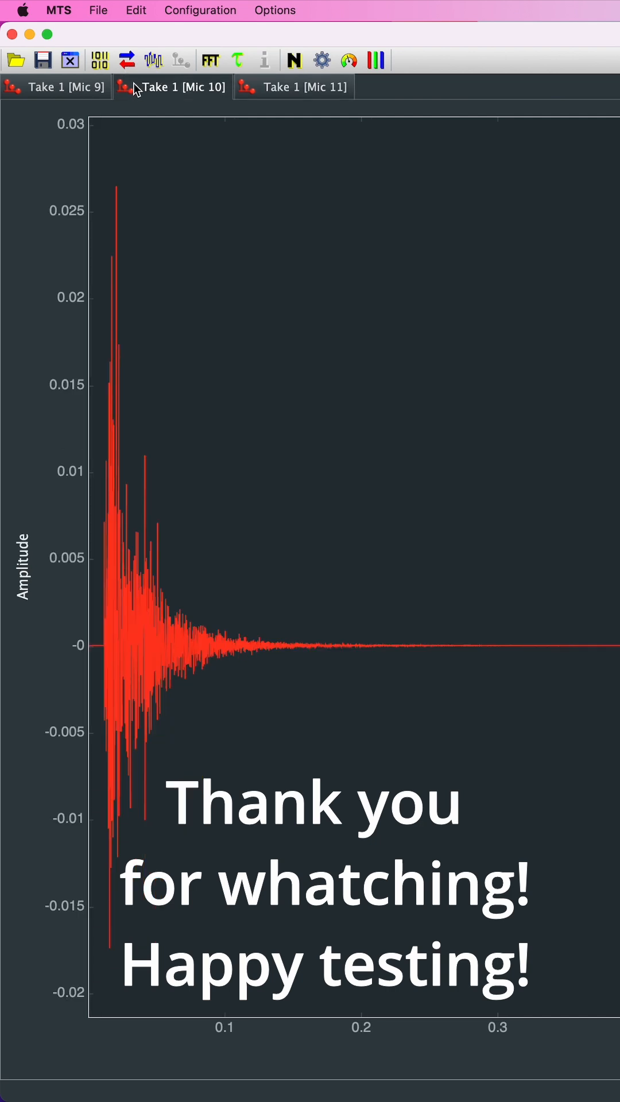